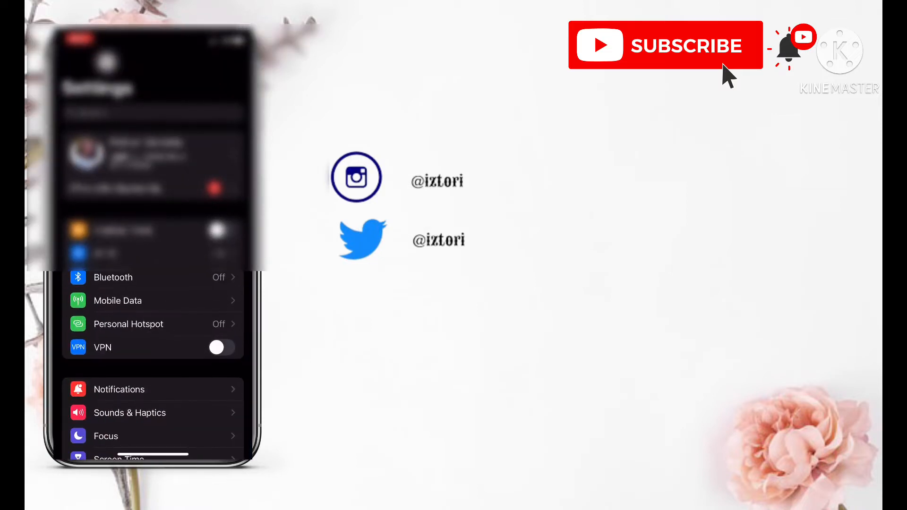
Open Personal Hotspot and switch on Allow Others to Join
click(128, 325)
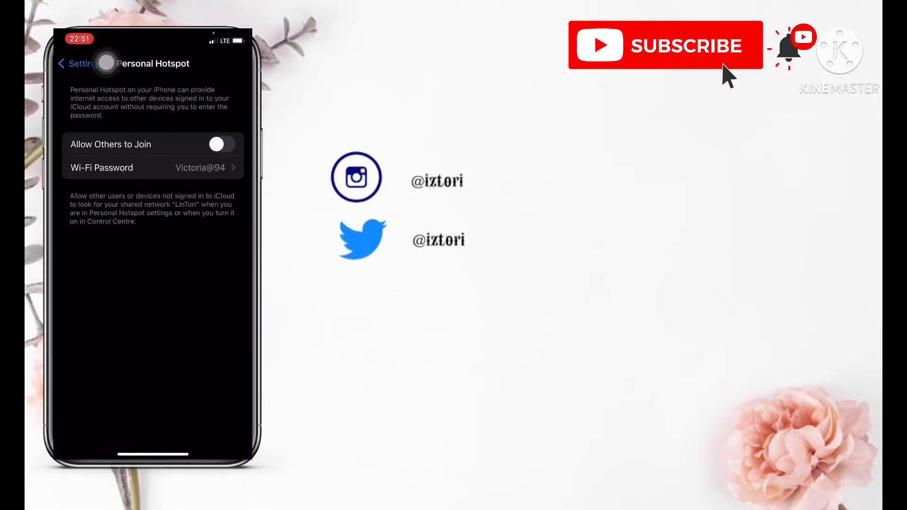
click(221, 145)
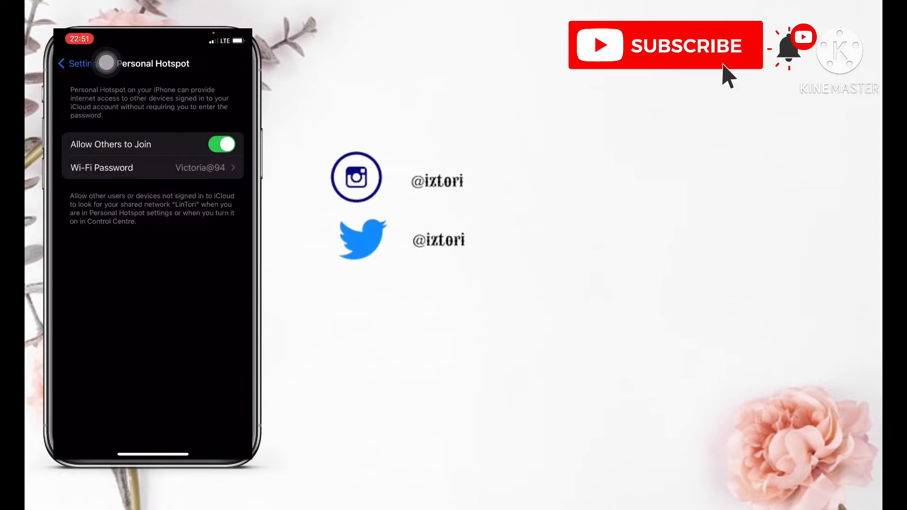
Leave the Personal Hotspot settings page
click(106, 62)
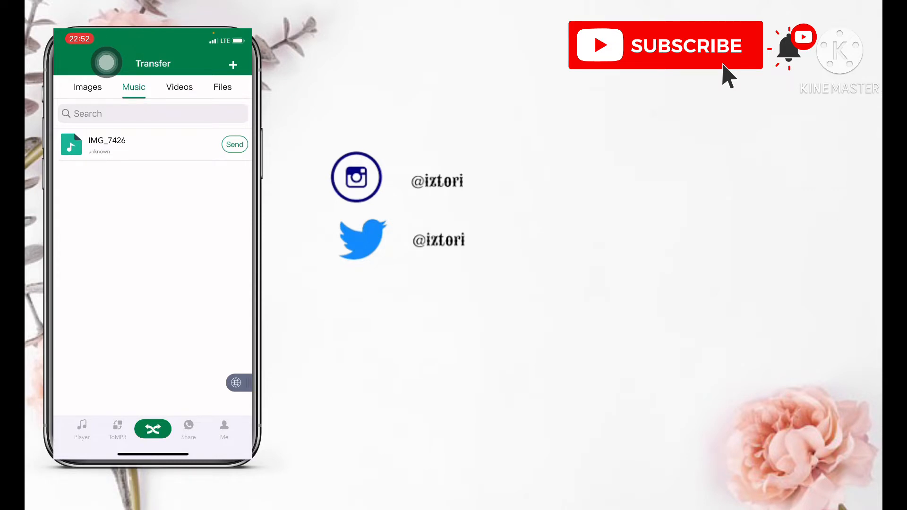
click(233, 65)
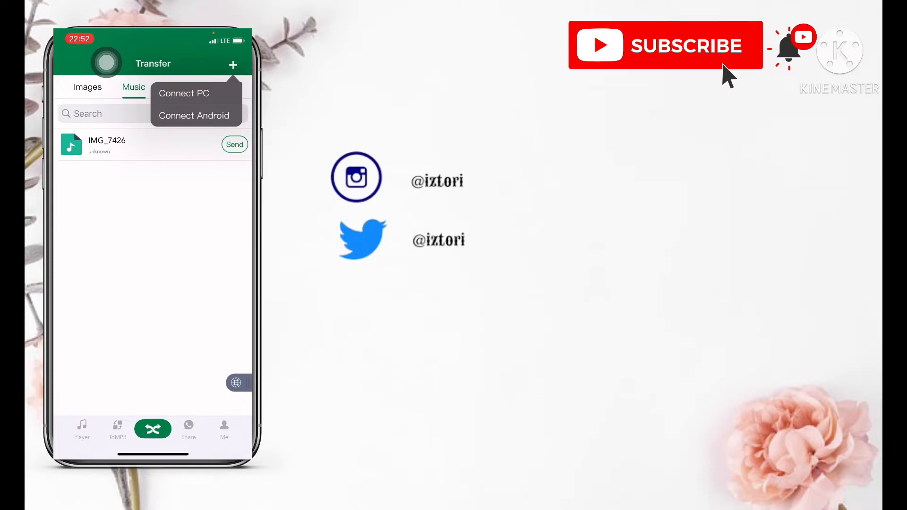
click(184, 93)
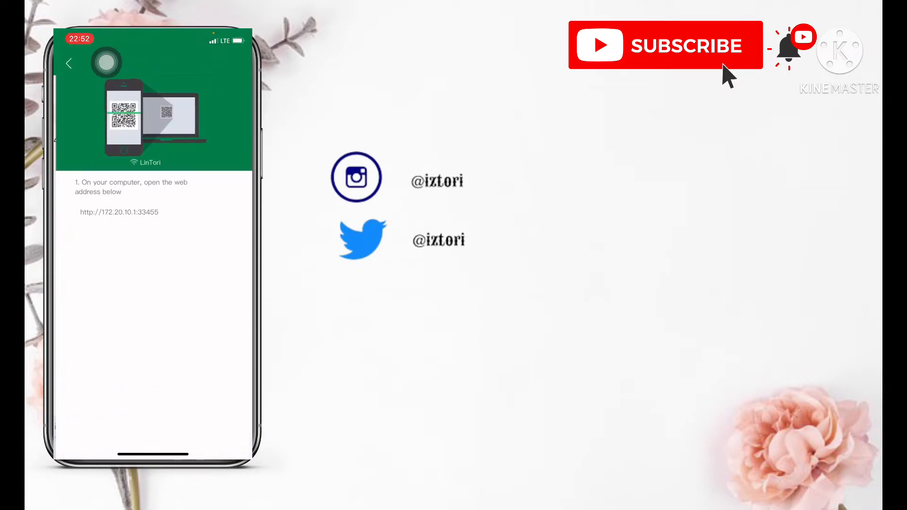